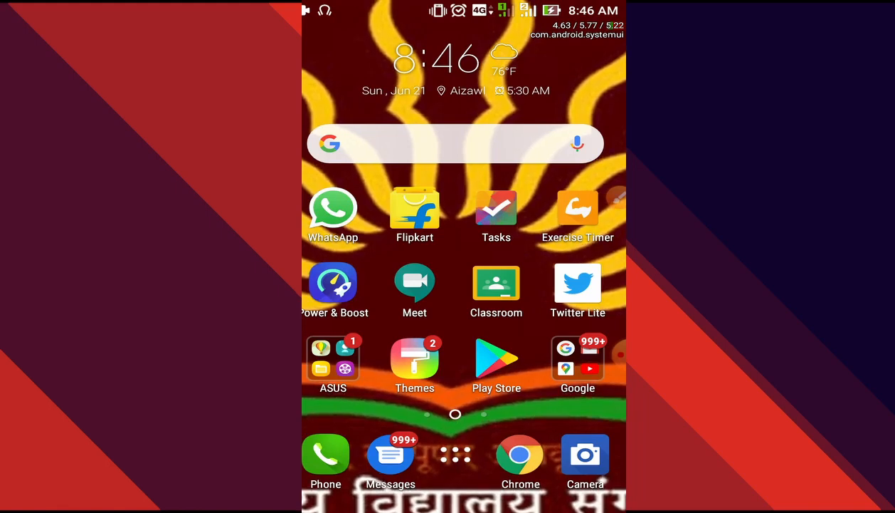
- Open the Google Play Store from the home screen
left_click(496, 356)
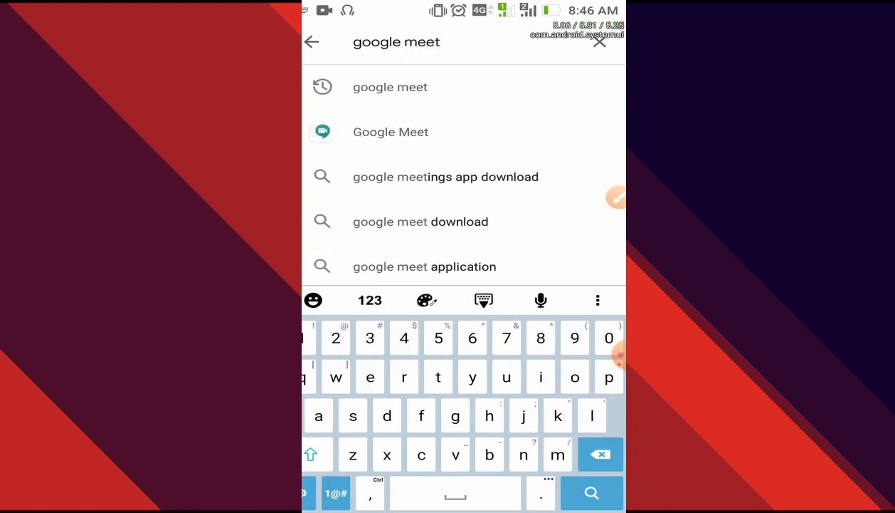
- Open the Google Meet app listing from the suggestions and scroll through it
left_click(391, 132)
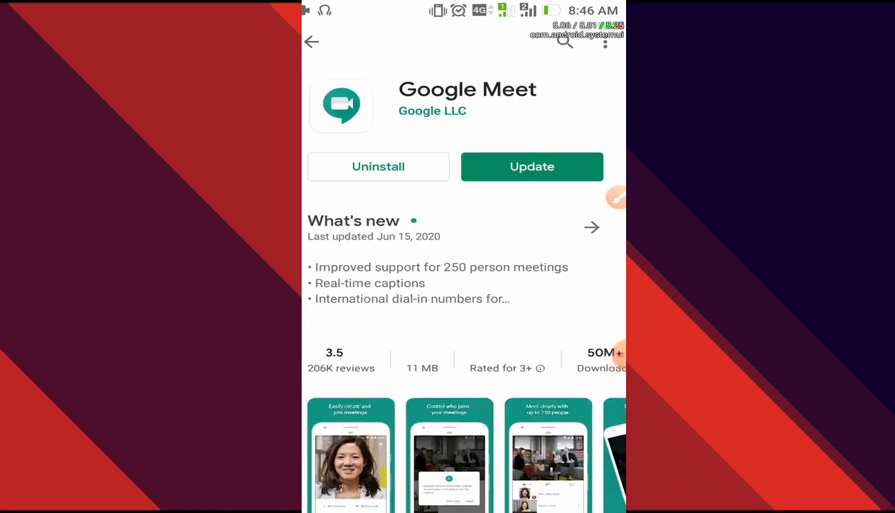
scroll("down", 3)
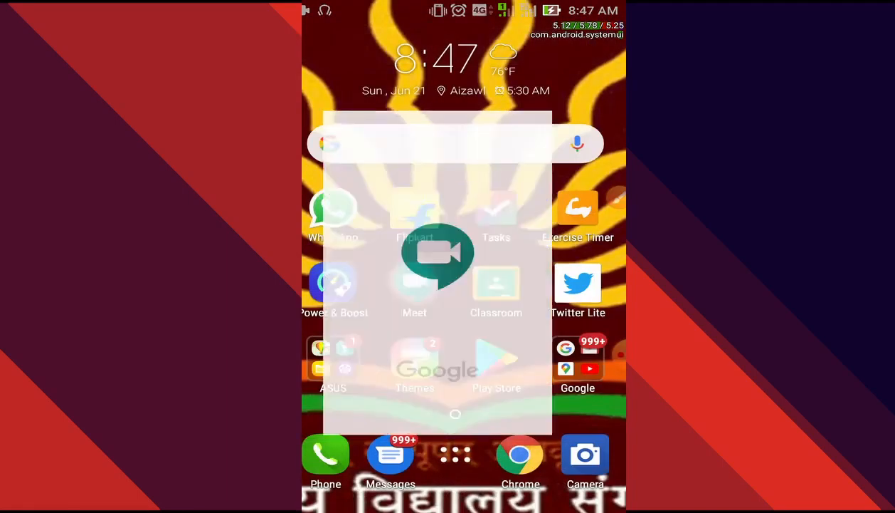
- Launch Google Meet and choose Add another account from its account menu
left_click(415, 257)
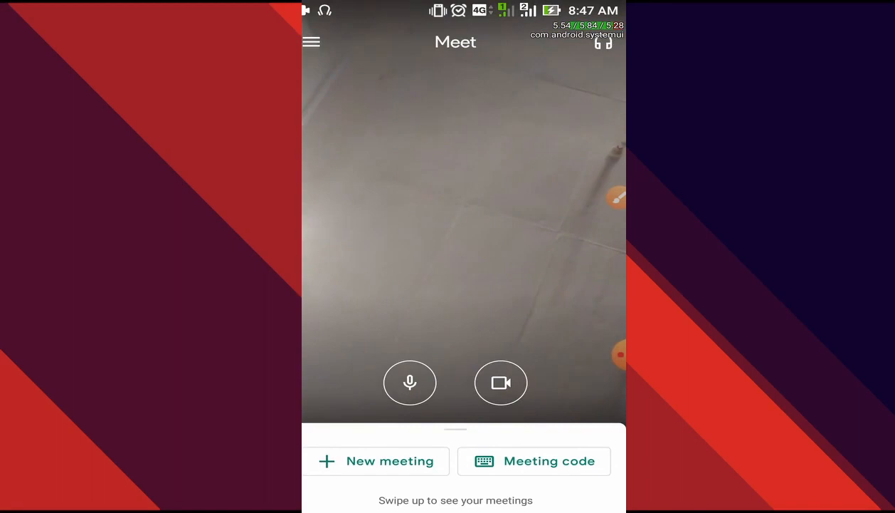
left_click(311, 41)
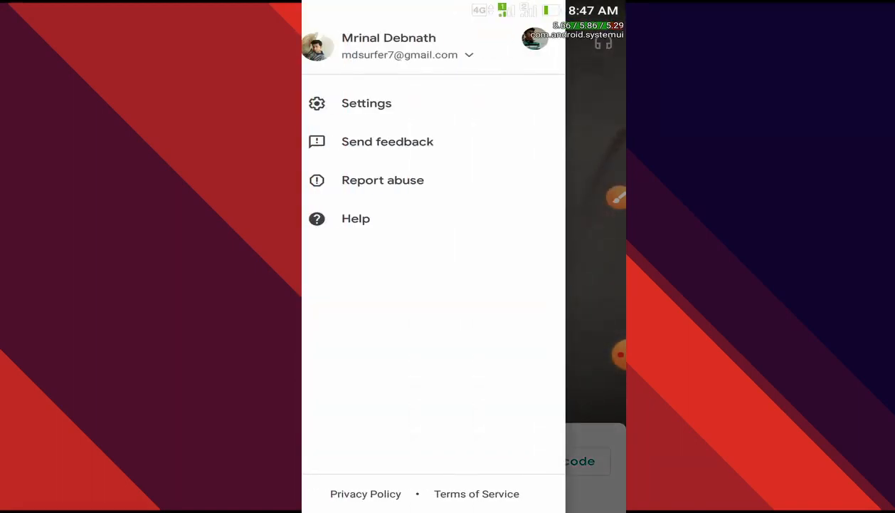
left_click(470, 54)
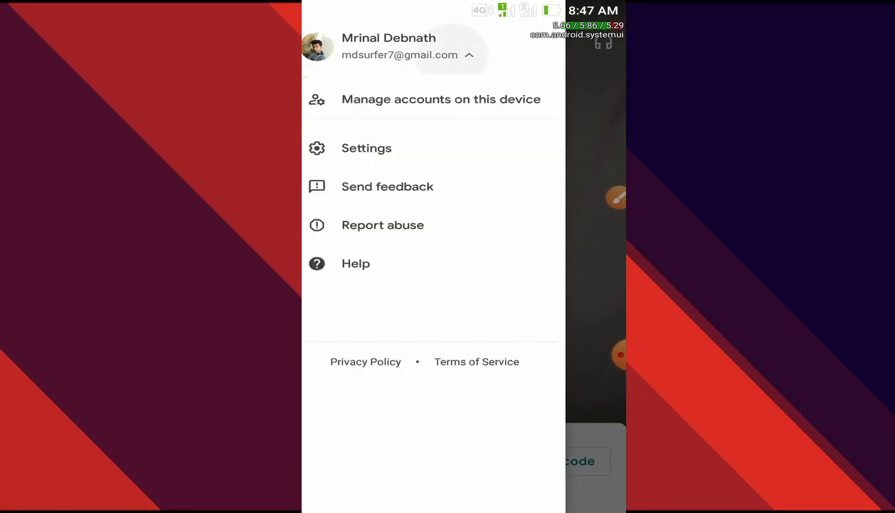
left_click(469, 54)
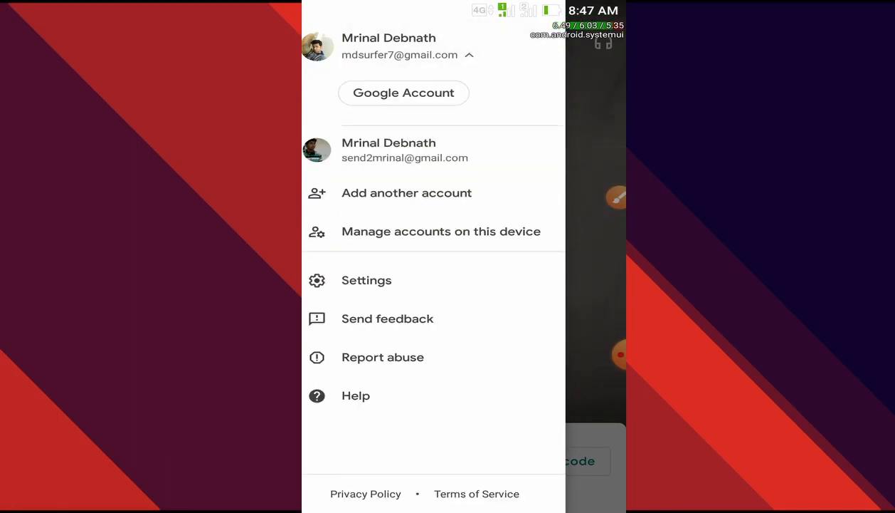
left_click(406, 193)
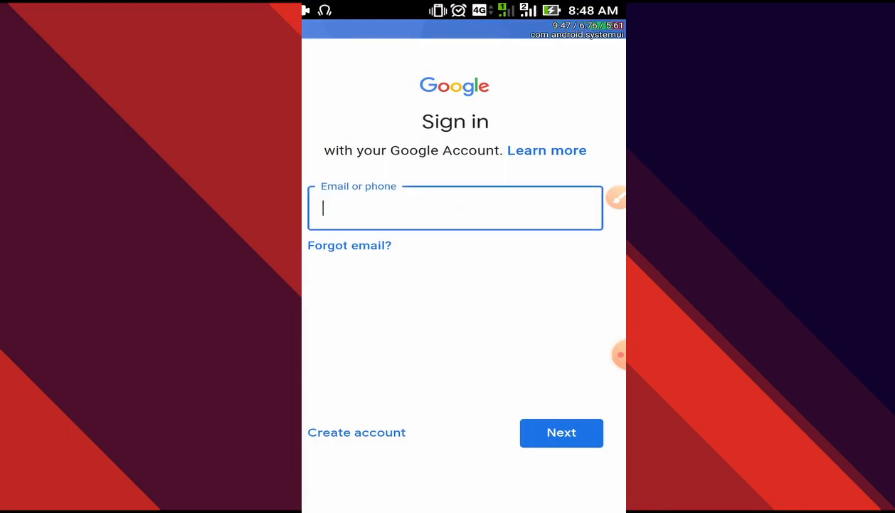
left_click(455, 207)
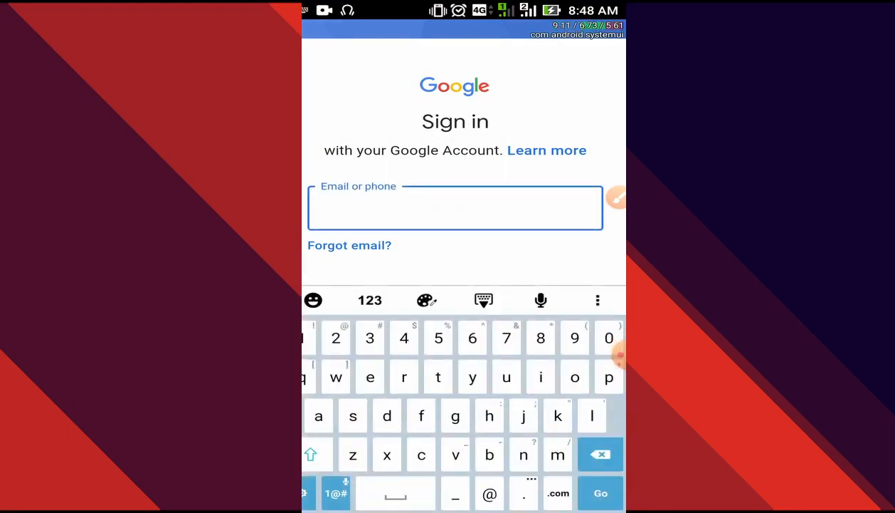
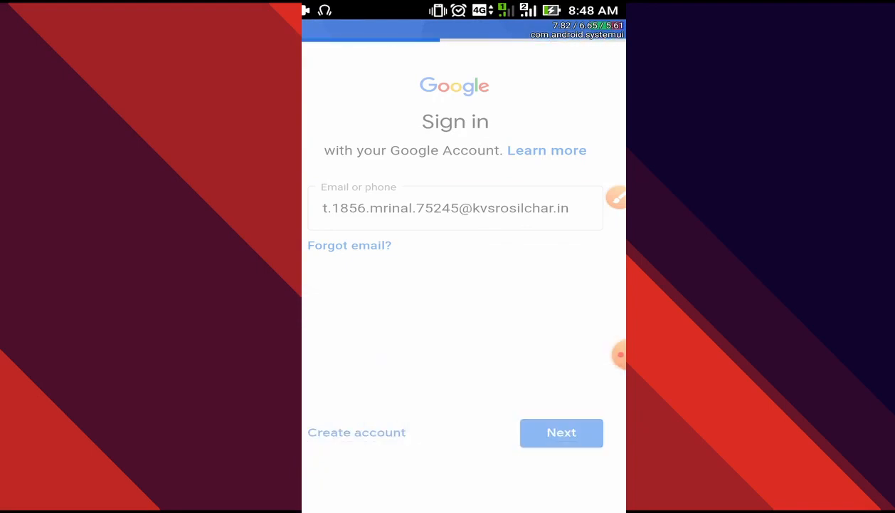
left_click(562, 432)
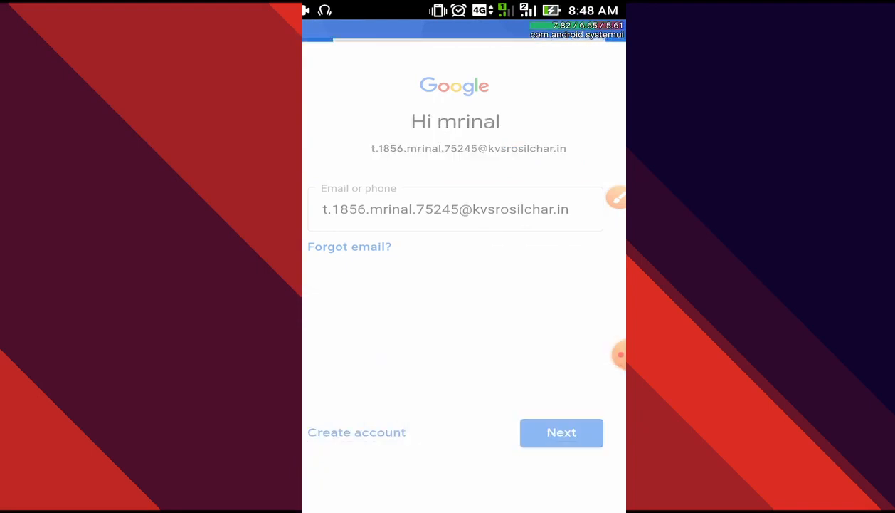
left_click(561, 432)
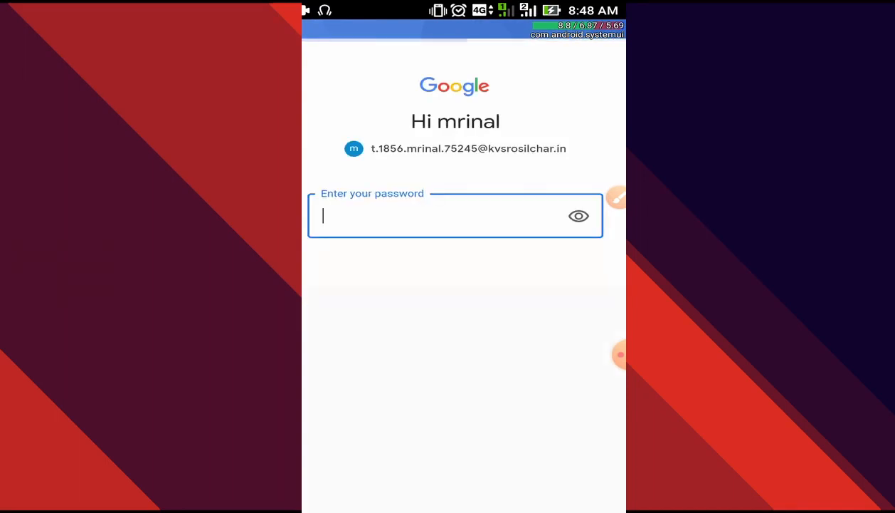
left_click(441, 215)
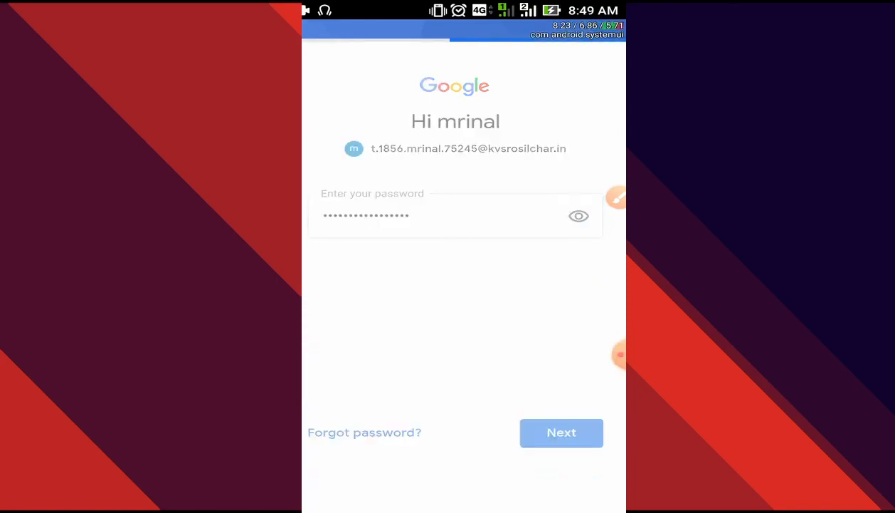
left_click(562, 432)
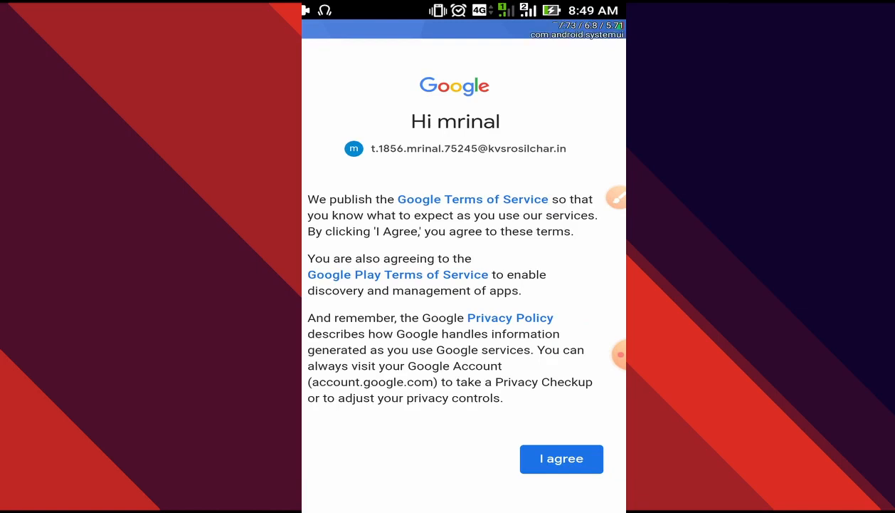
- Agree to the Google terms of service
left_click(562, 458)
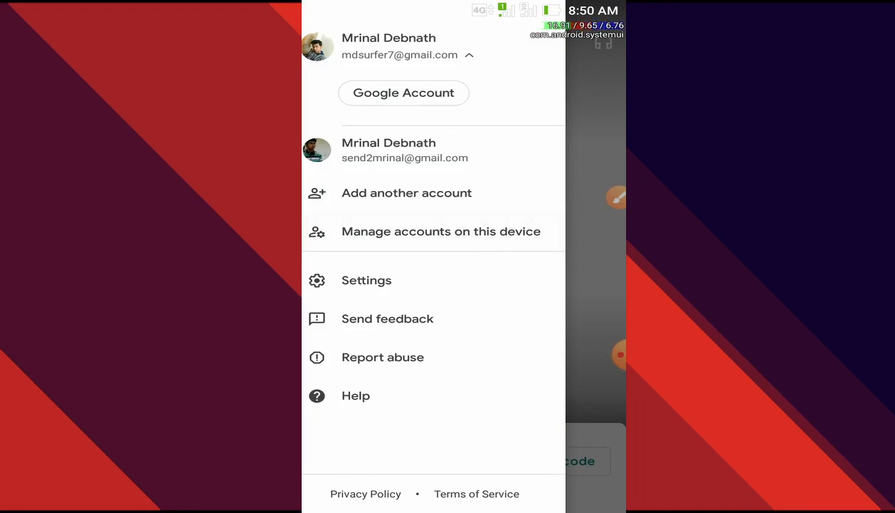
- Sync the school account under Settings > Accounts > Google, then launch Google Classroom
left_click(441, 231)
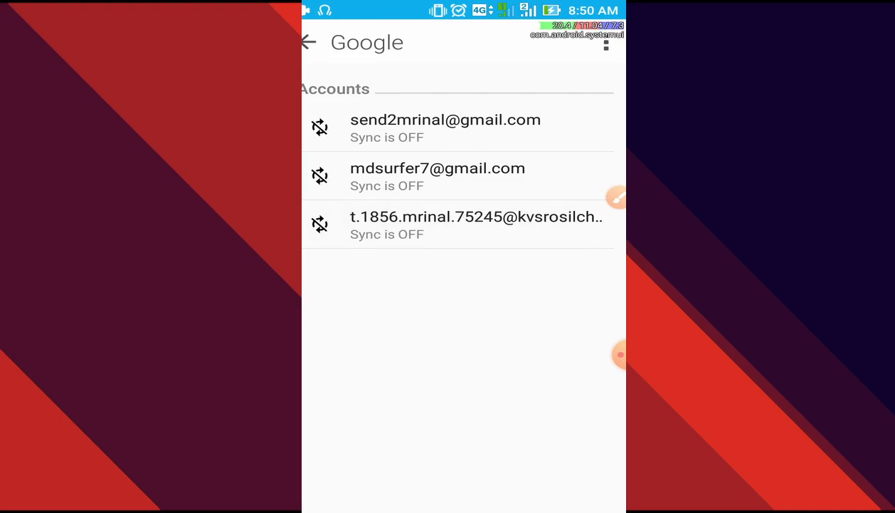
left_click(459, 224)
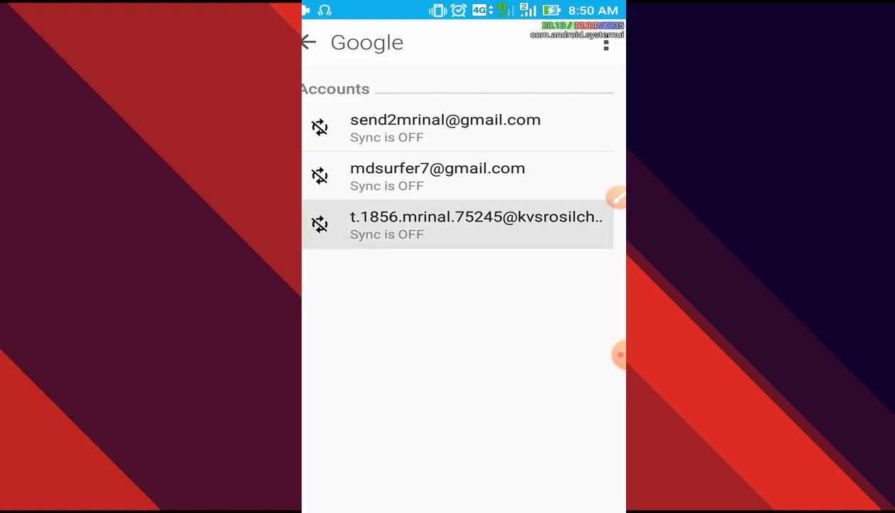
left_click(458, 224)
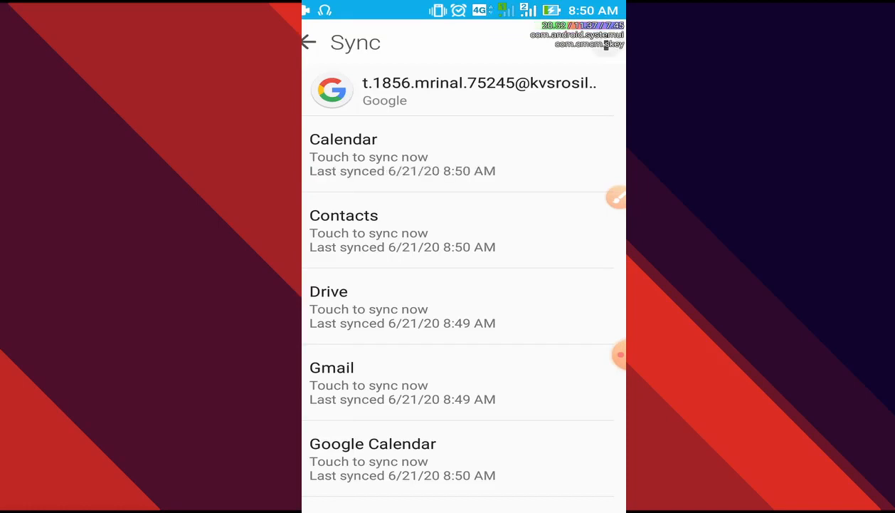
left_click(589, 13)
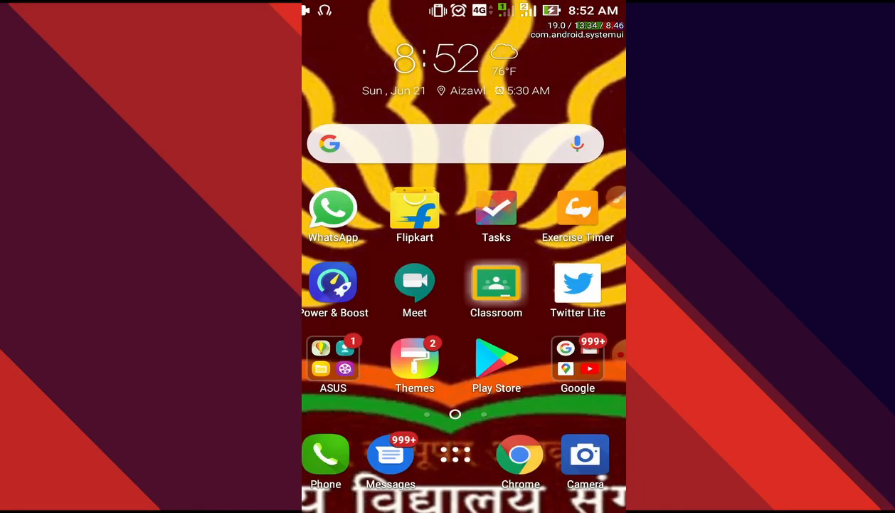
left_click(496, 283)
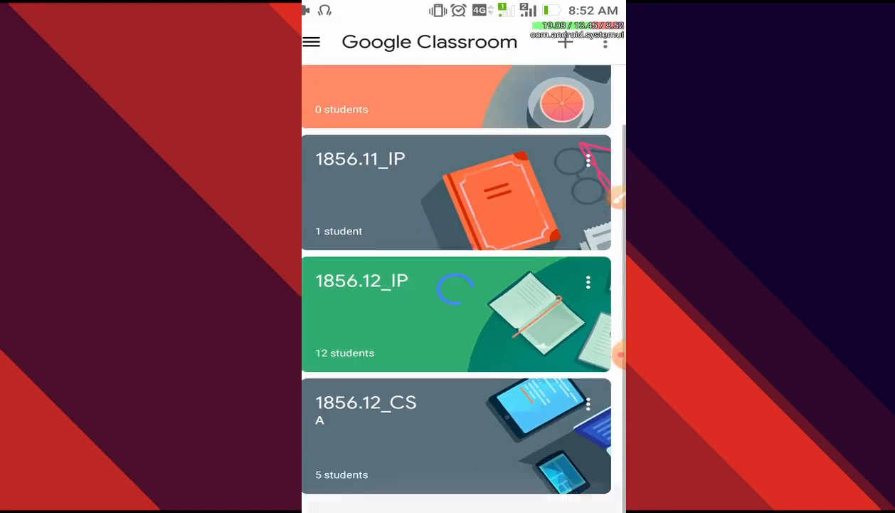
- Dismiss the What's new notice and launch the 1856.12_CS Class video meeting link
scroll("down", 3)
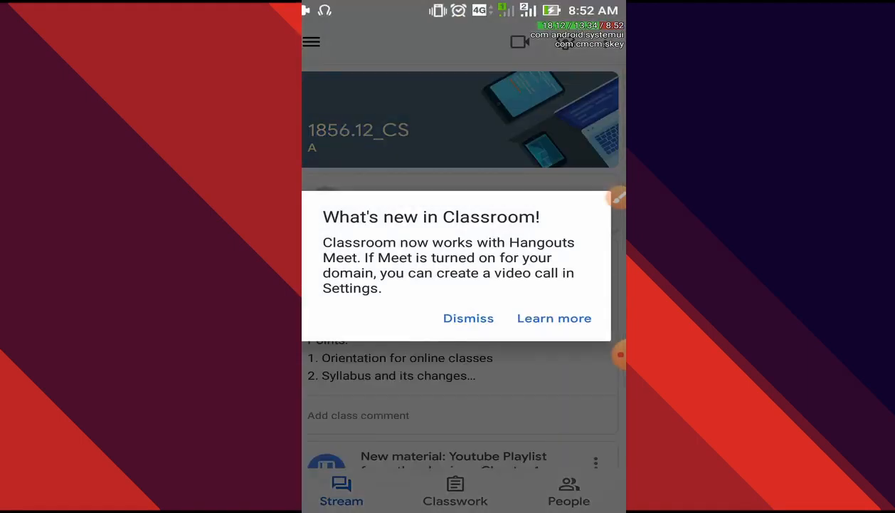
left_click(469, 319)
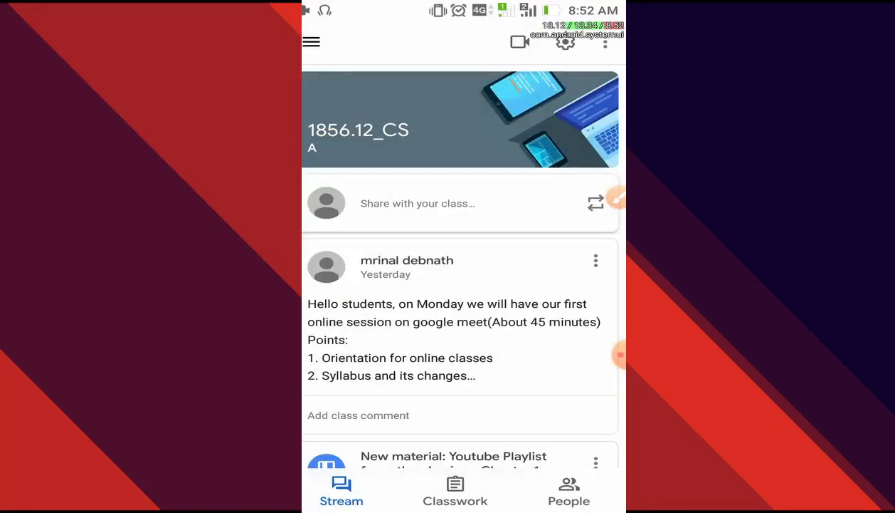
scroll("down", 3)
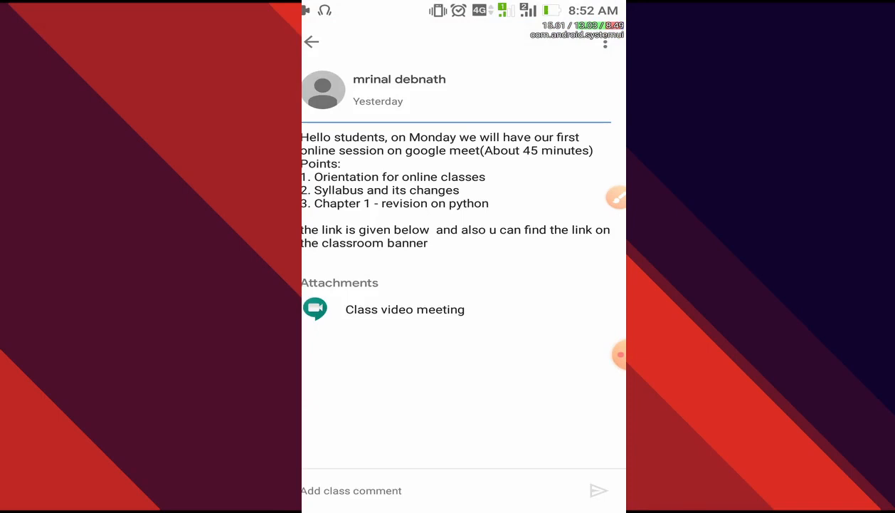
left_click(405, 309)
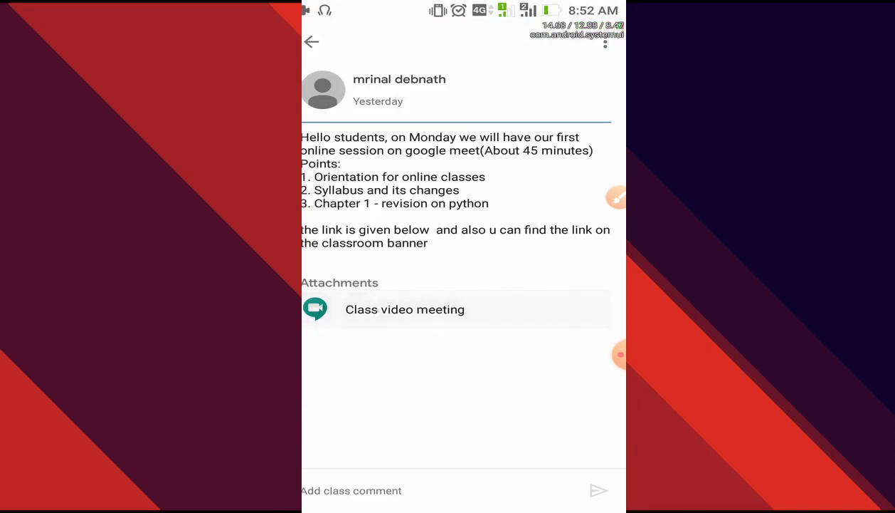
left_click(405, 309)
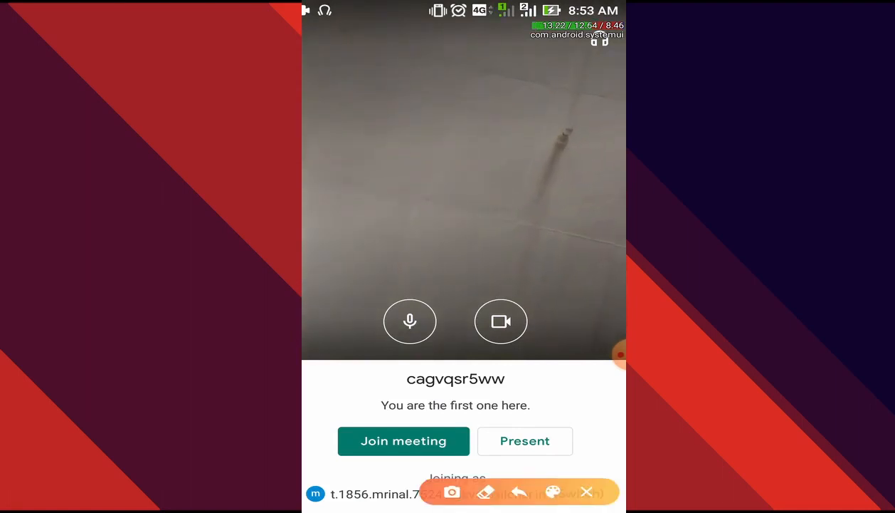
left_click_drag(333, 359, 386, 484)
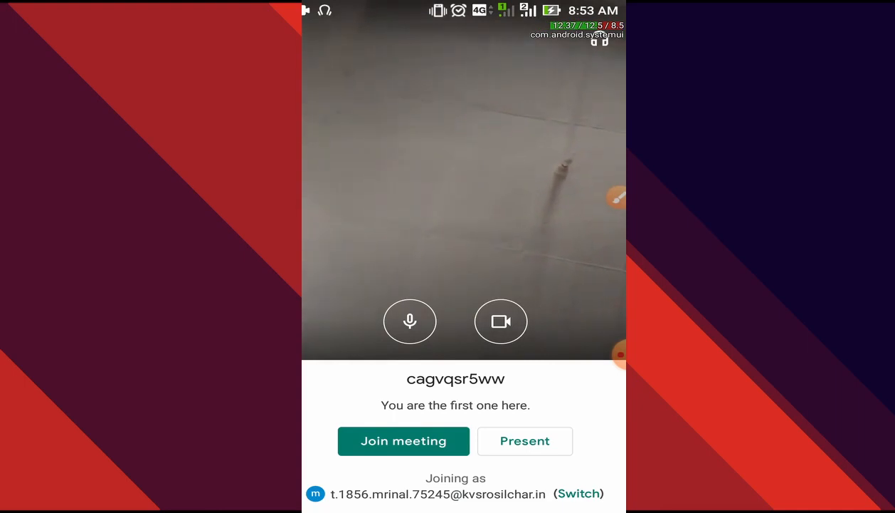
- Join the class meeting as the signed-in school account
left_click(404, 440)
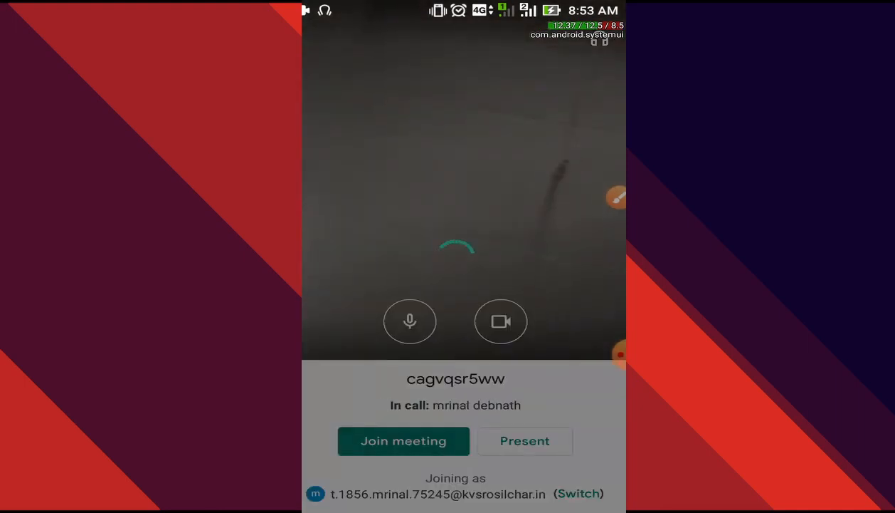
- Close the Share this to invite others card once the call connects
left_click(501, 321)
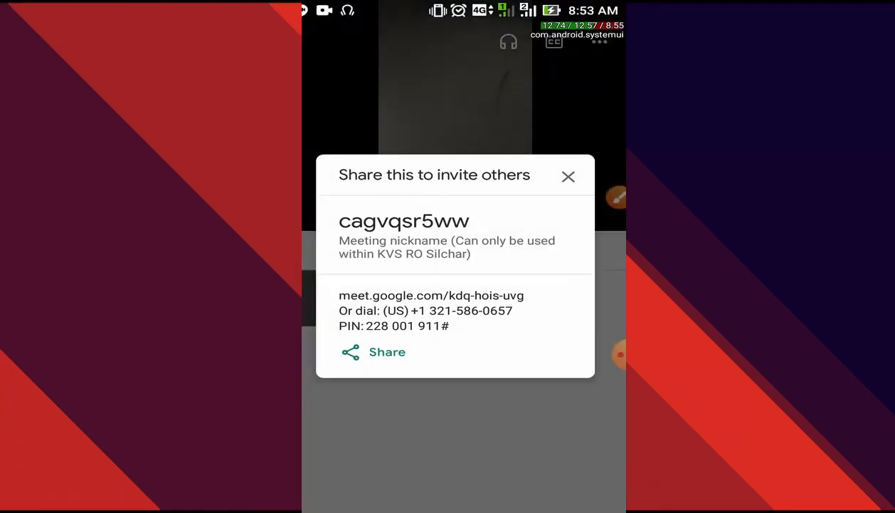
left_click(569, 176)
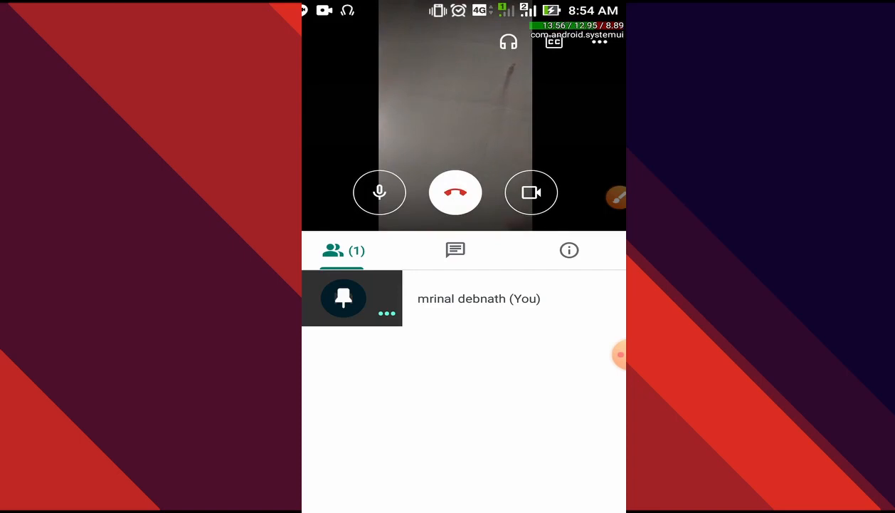
- Turn the camera off, toggle the microphone, and view the meeting's joining details
left_click(531, 192)
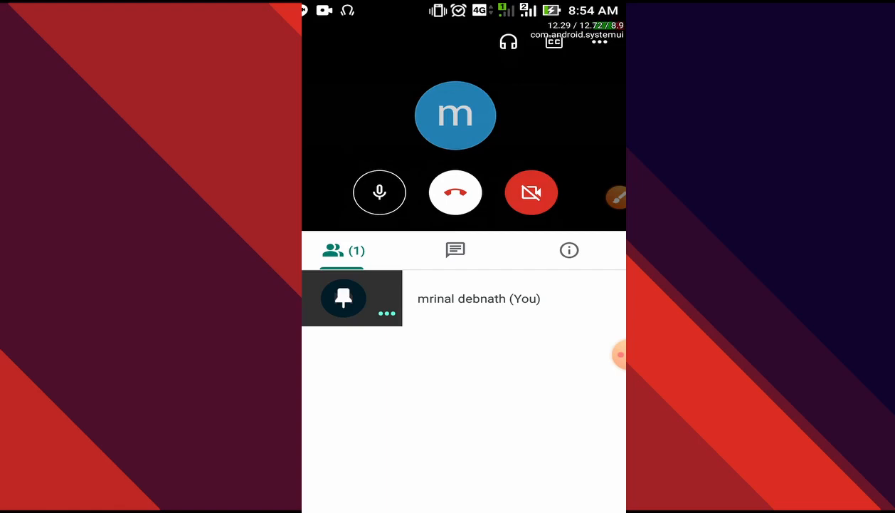
left_click(380, 192)
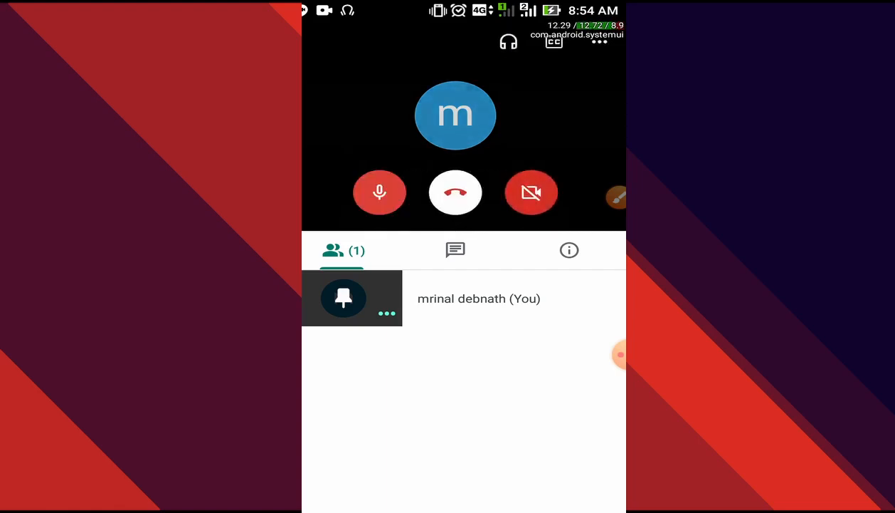
left_click(380, 192)
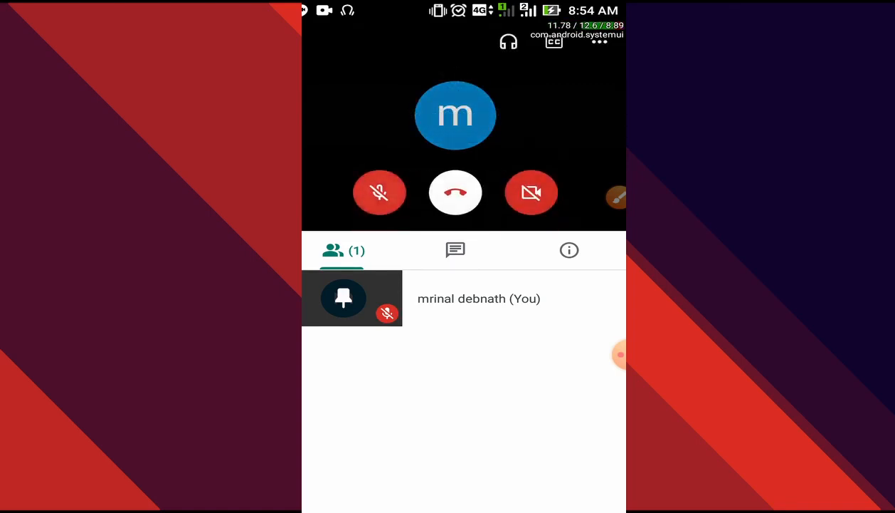
left_click(380, 192)
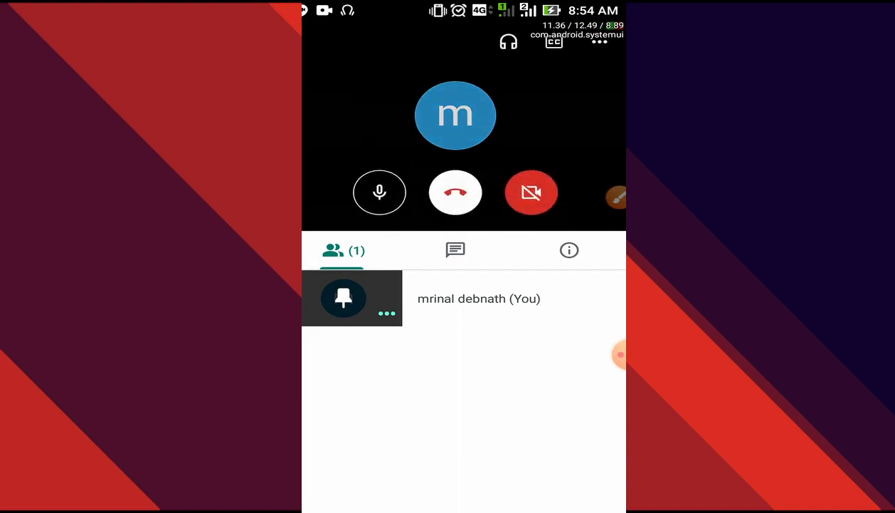
left_click(569, 249)
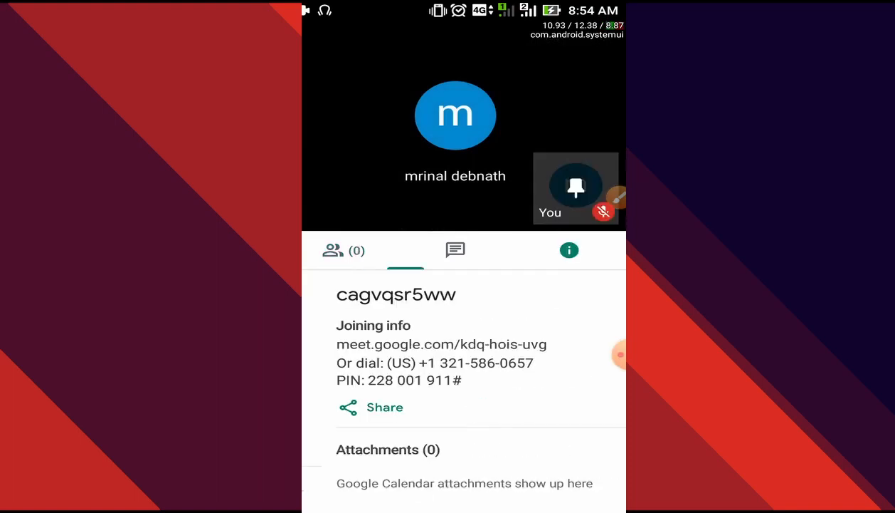